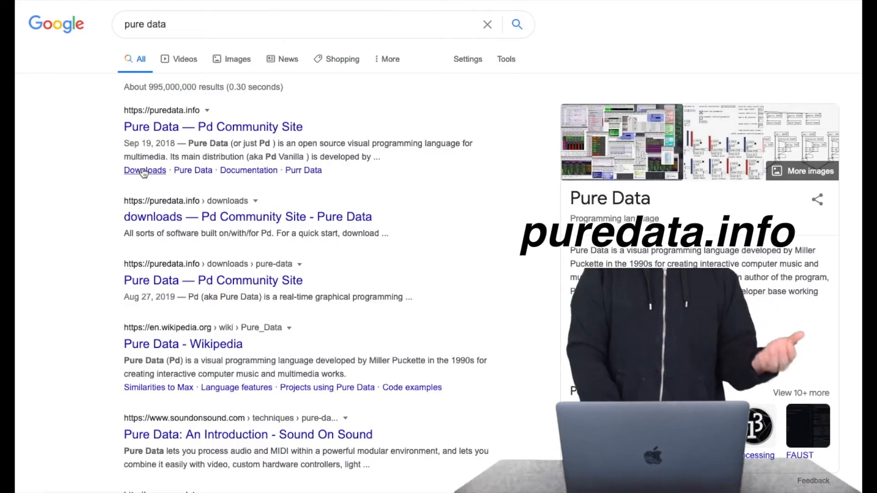
Follow the Downloads link under the puredata.info search result.
click(145, 170)
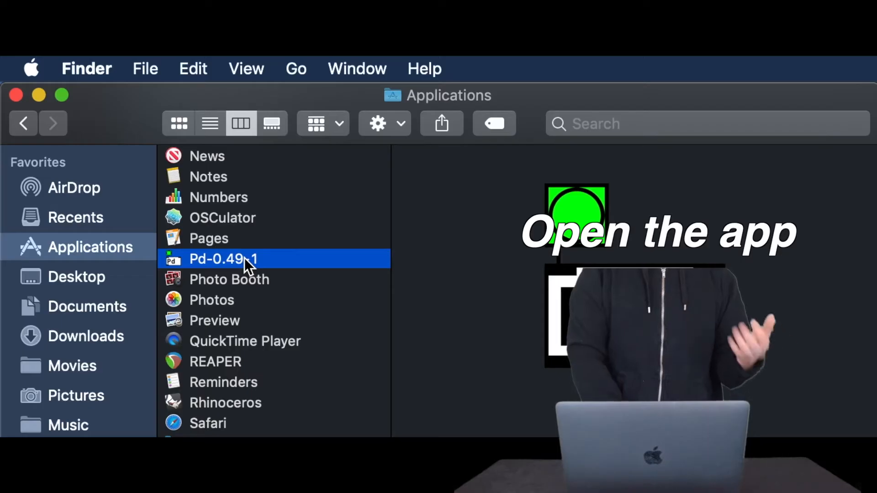
Launch Pd-0.49-1 and create a new patch, Untitled-1, from the File menu.
double_click(224, 258)
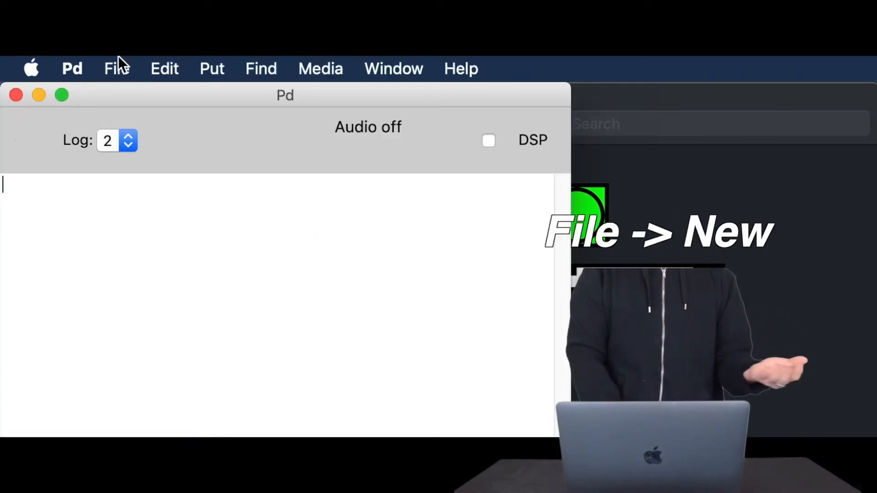
click(116, 68)
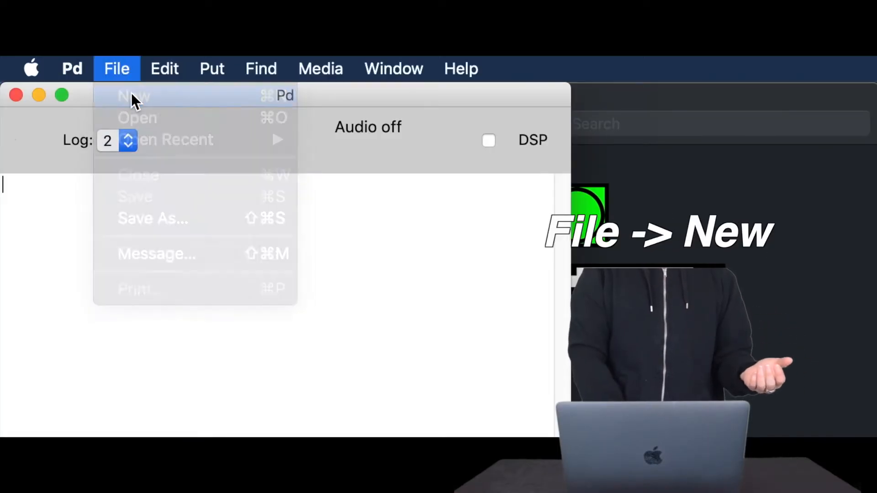
click(133, 95)
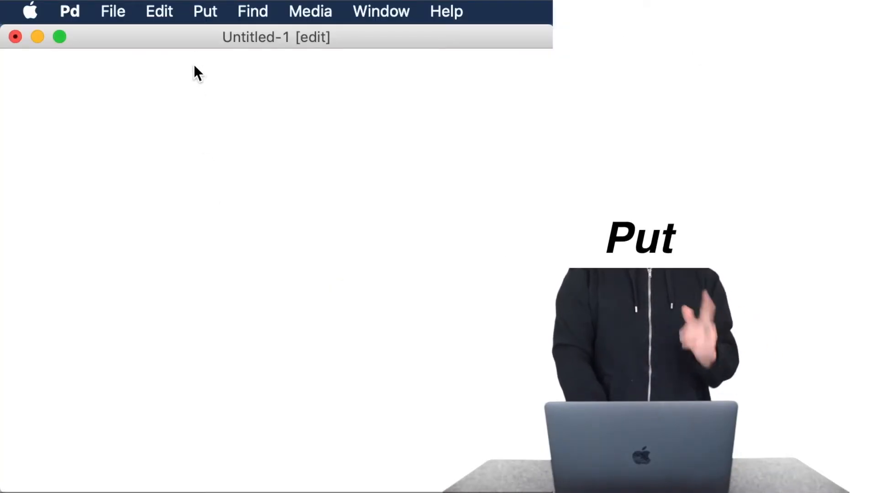
Place a number box showing 0 on the Untitled-1 canvas via Put > Number.
click(204, 11)
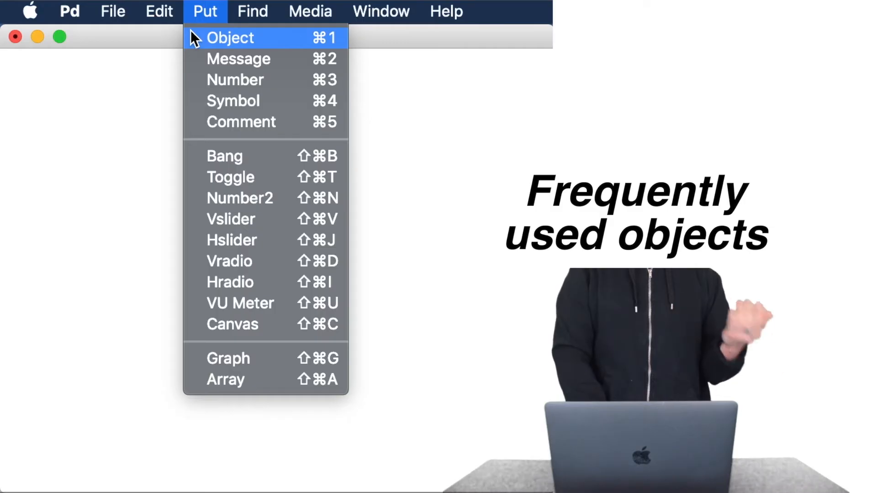
mouse_move(232, 240)
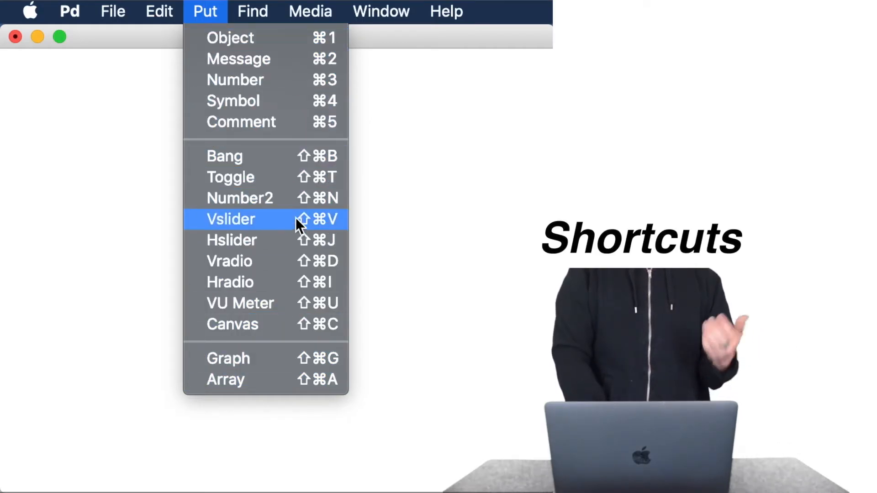
mouse_move(307, 59)
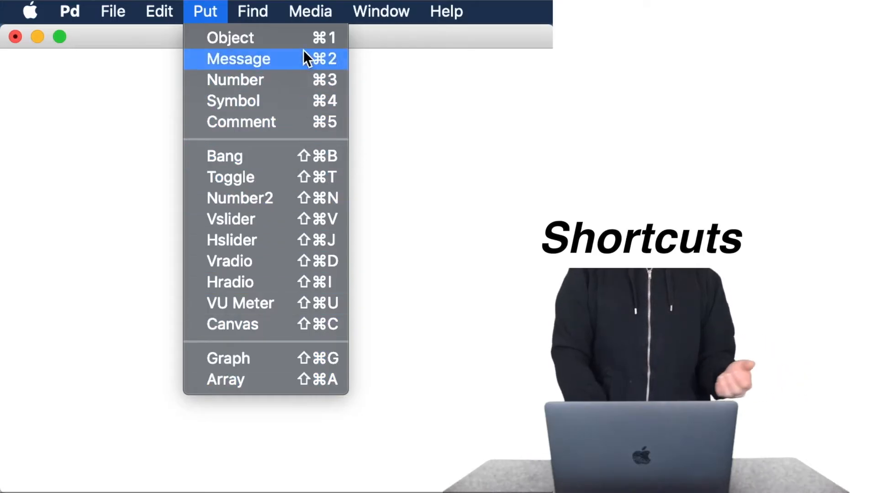
mouse_move(266, 79)
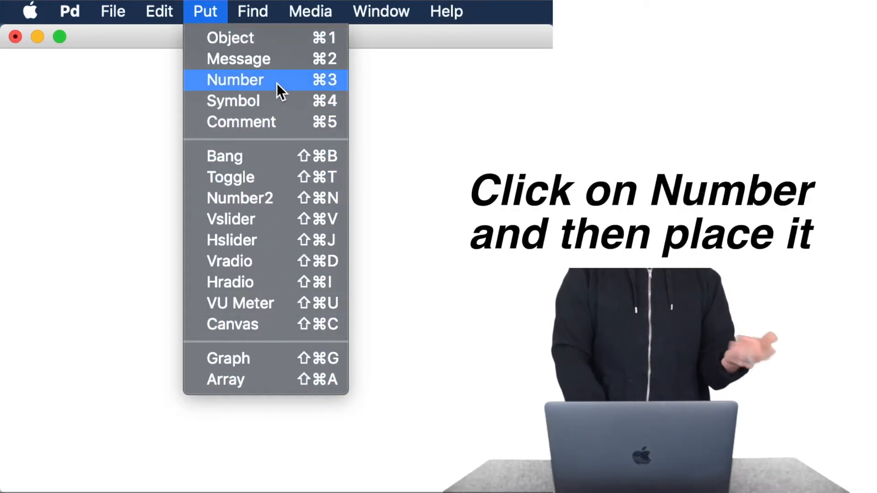
click(235, 80)
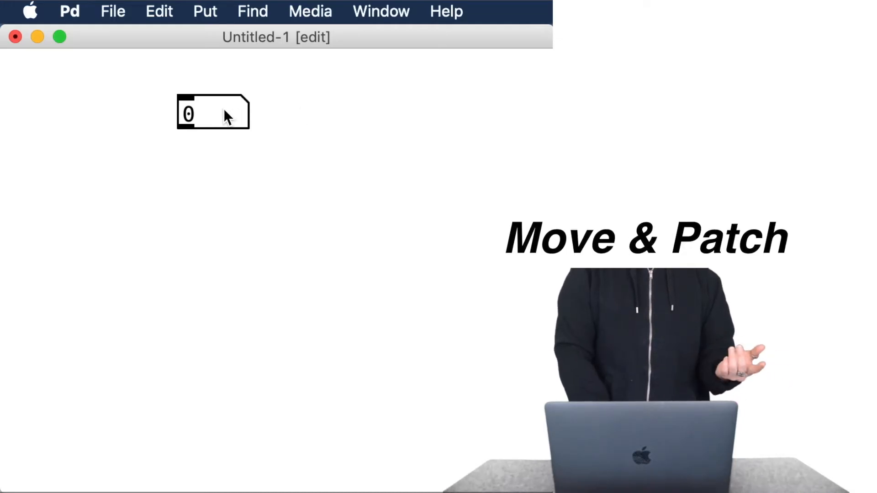
Drag the number box slightly lower, then toggle edit mode off and back on.
drag(213, 112, 222, 167)
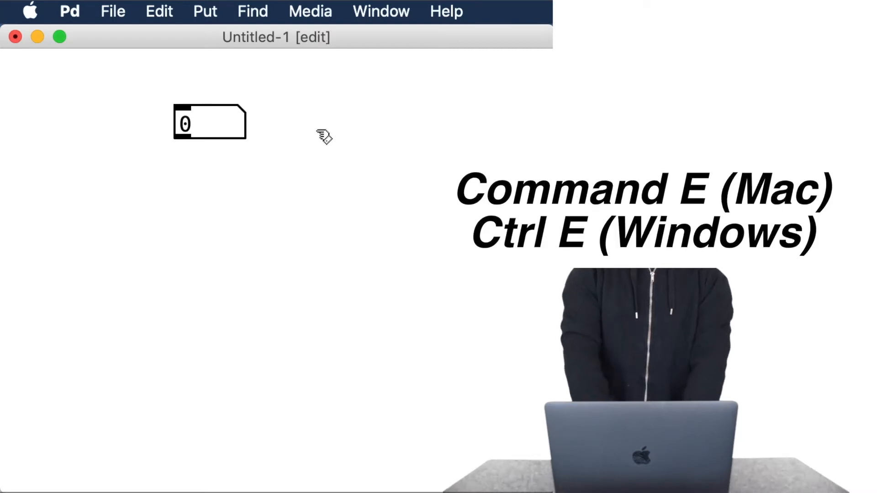
key(cmd+e)
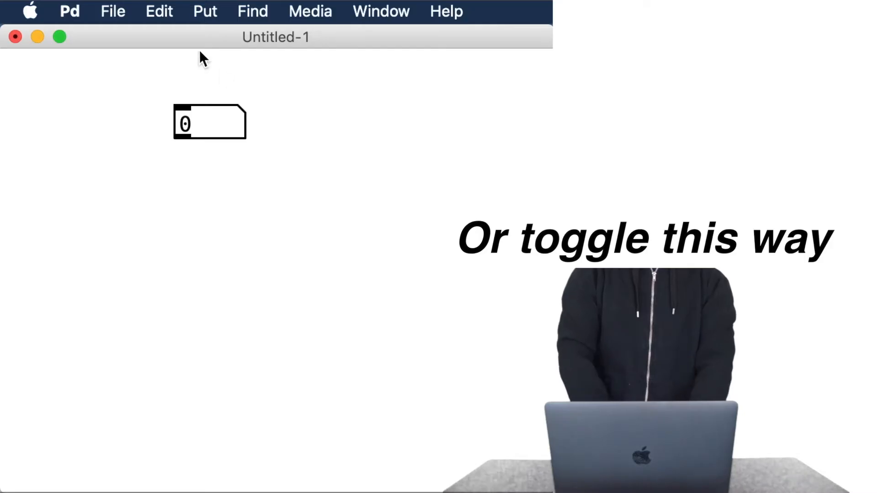
click(159, 11)
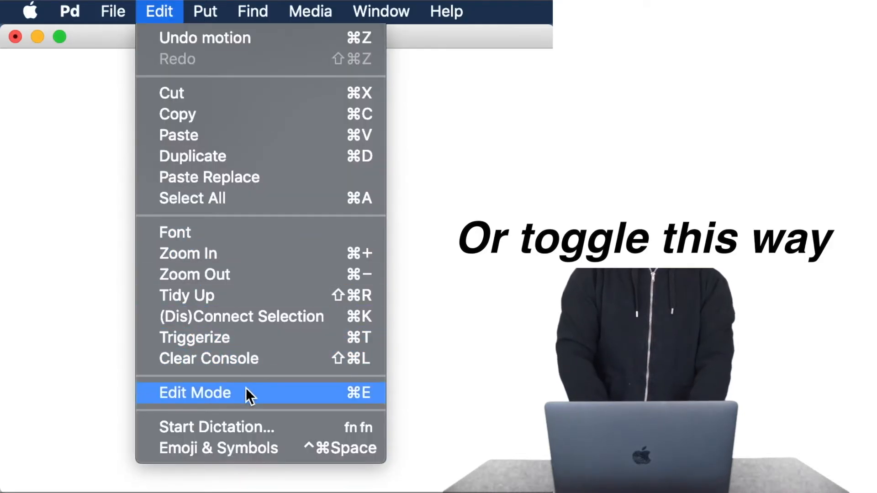
click(195, 392)
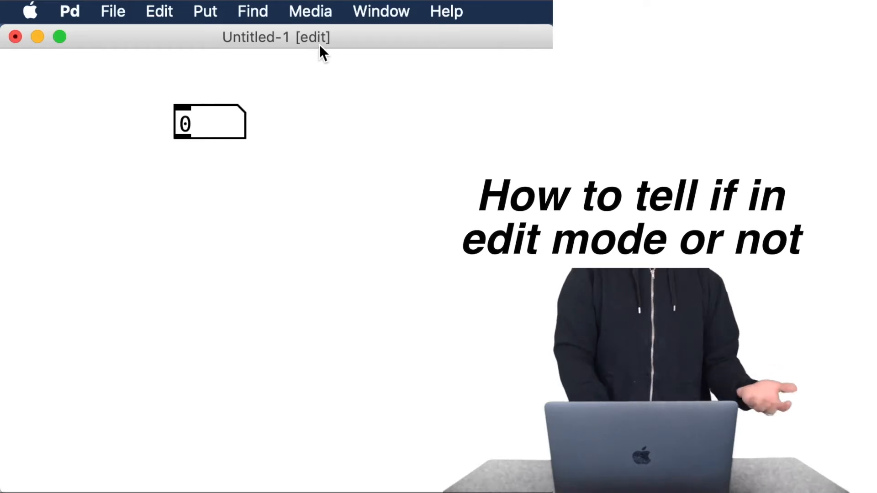
mouse_move(317, 56)
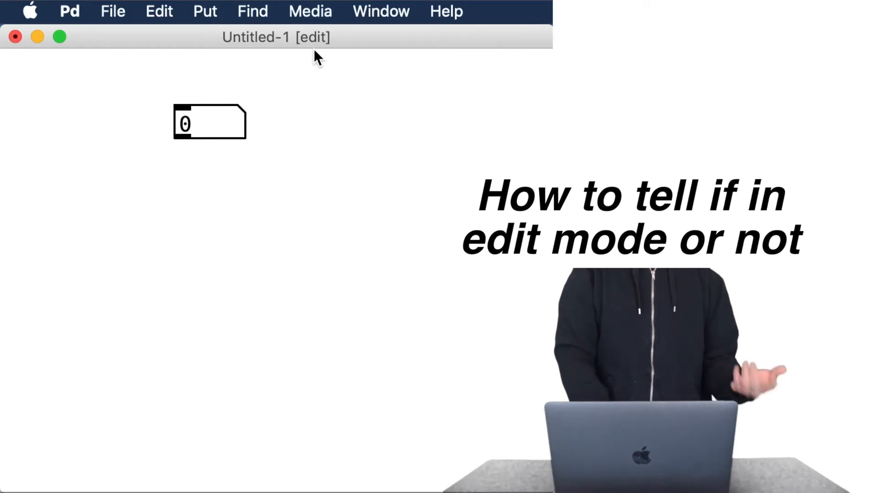
key(cmd+e)
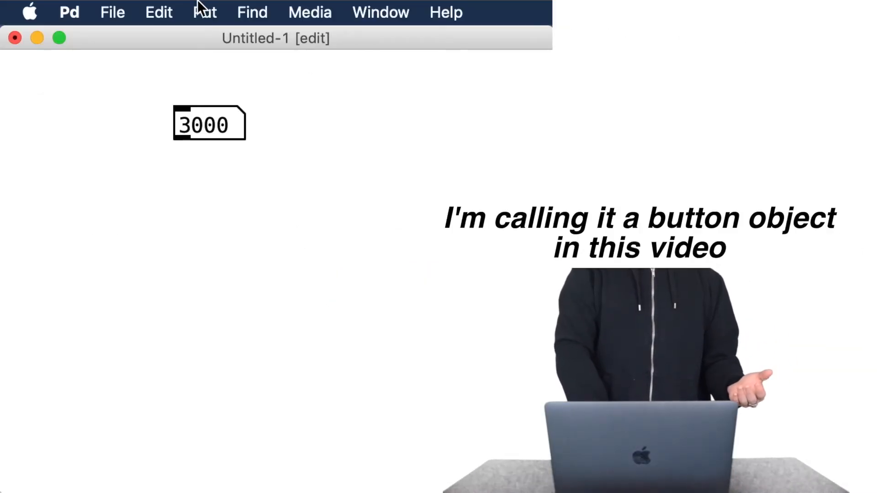
Place a bang and message box from the Put menu and reposition the bang.
click(204, 12)
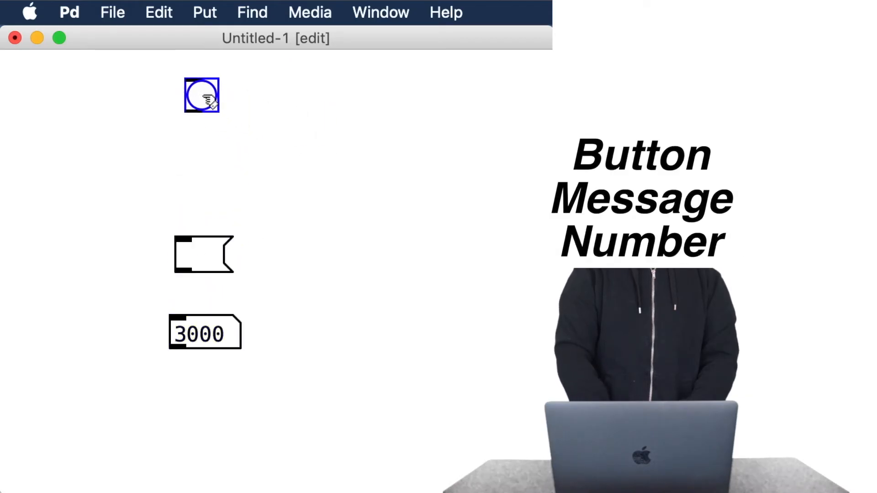
click(204, 255)
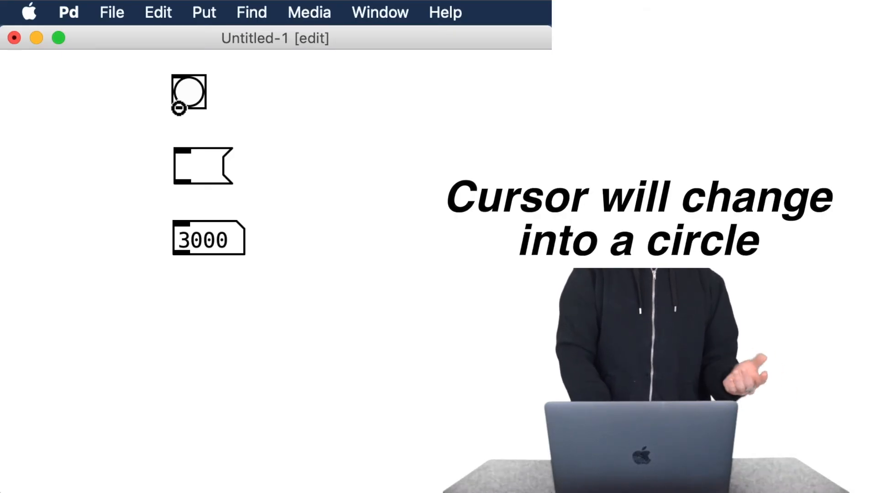
Connect the bang's outlet to the message inlet and the message outlet to the number box.
drag(179, 106, 135, 140)
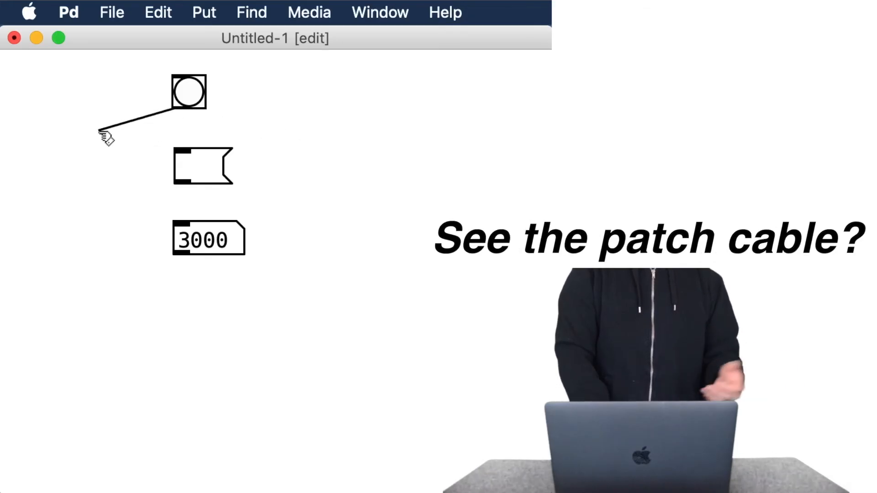
drag(104, 134, 196, 140)
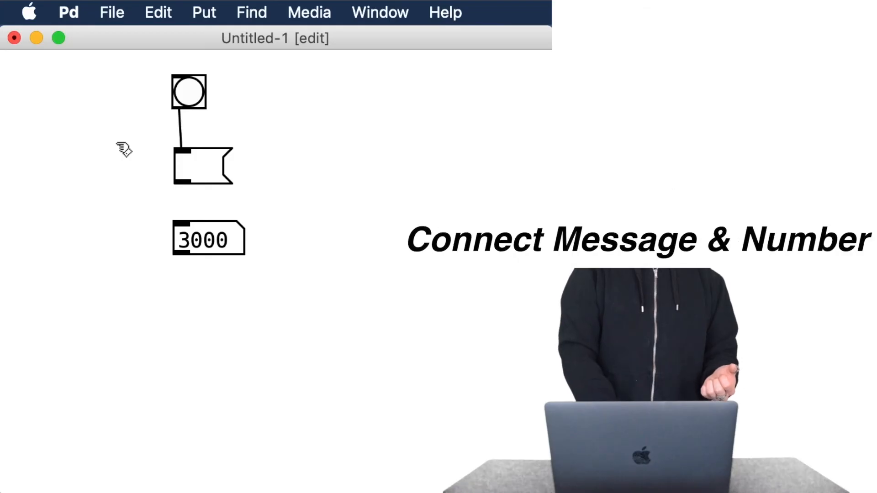
mouse_move(187, 189)
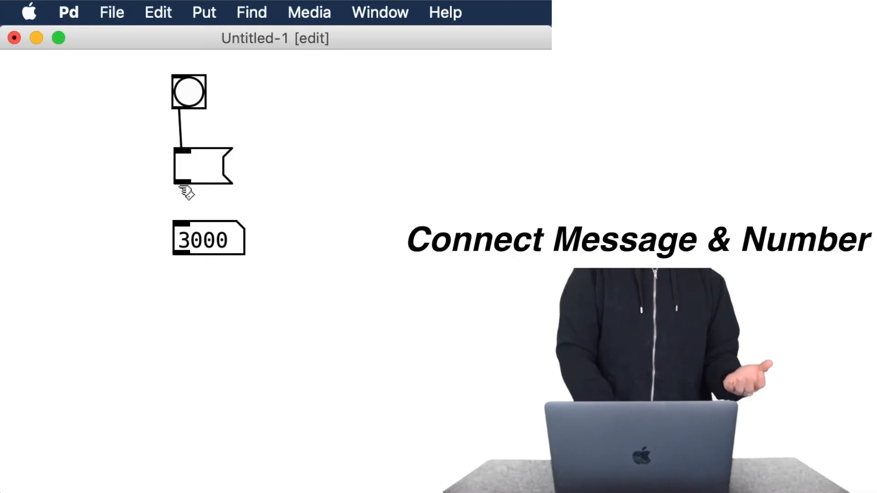
drag(182, 186, 179, 227)
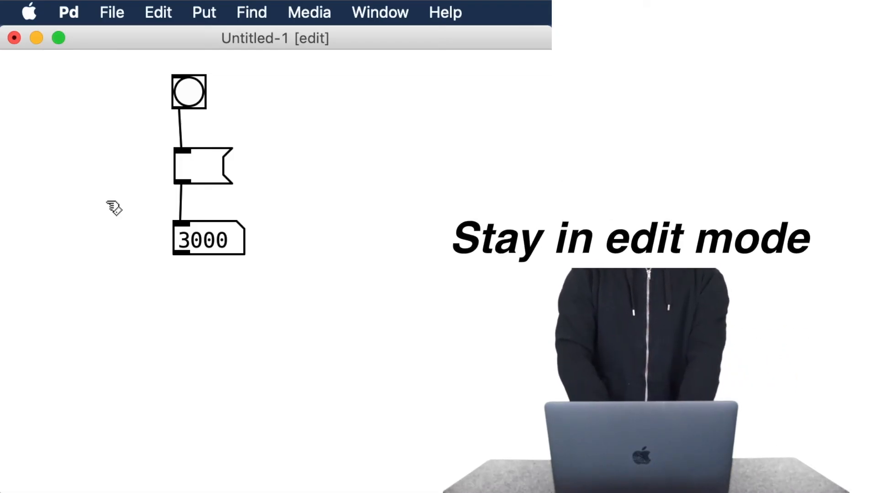
Enter 42 into the message box and confirm by clicking empty canvas.
click(204, 167)
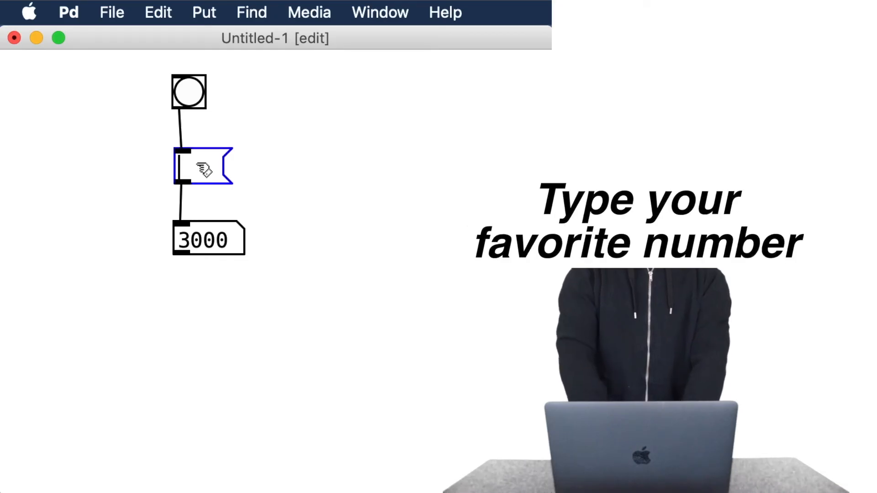
text(42)
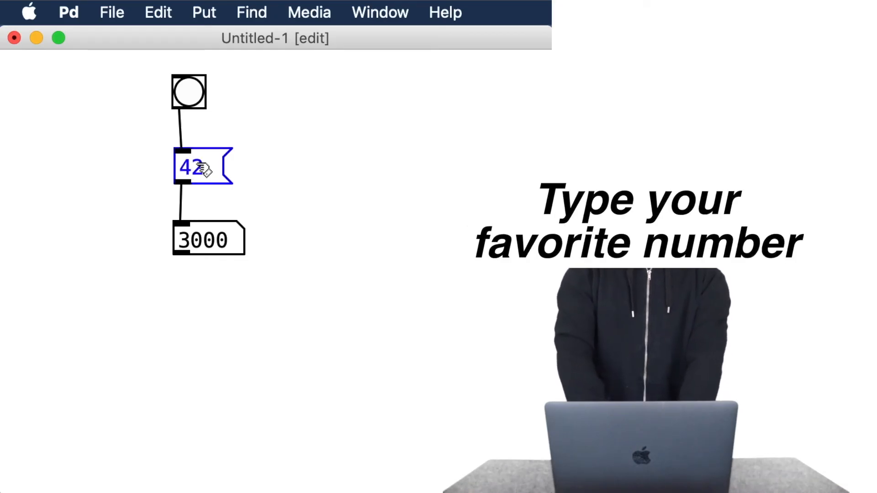
mouse_move(257, 163)
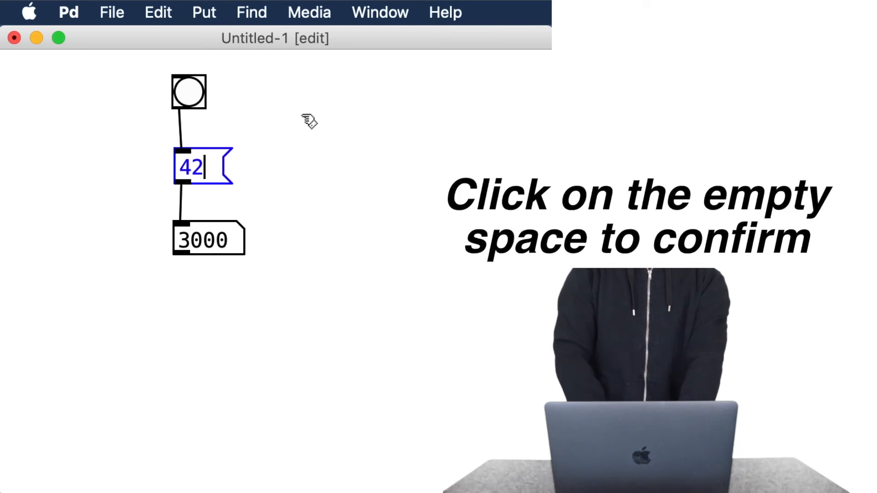
click(285, 174)
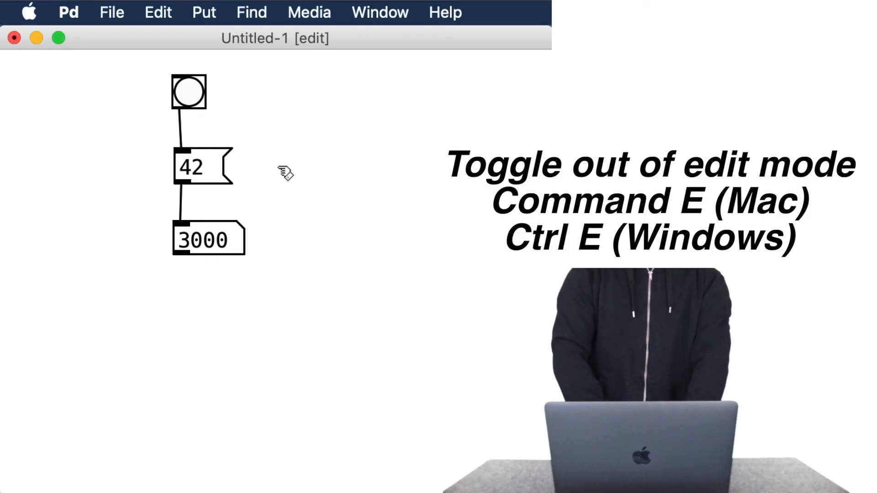
Turn off edit mode and click the bang so the number box reads 42.
key(cmd+e)
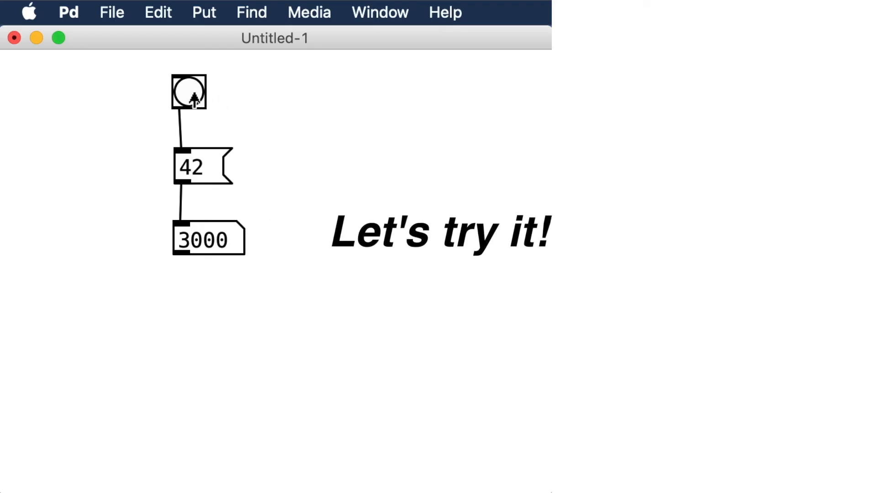
click(190, 91)
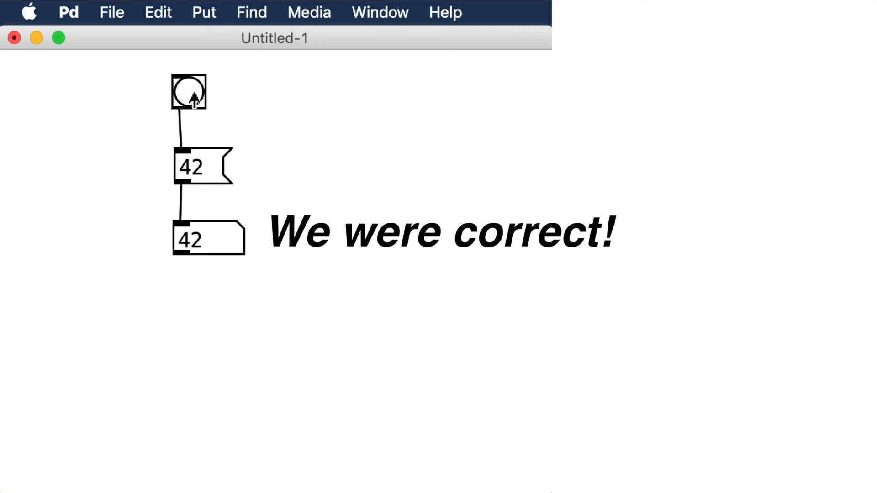